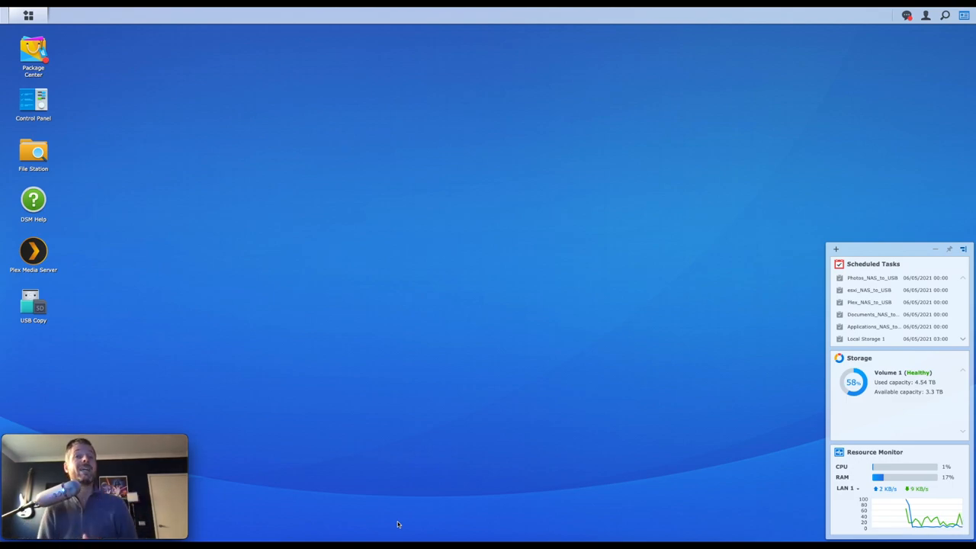
mouse_move(34, 104)
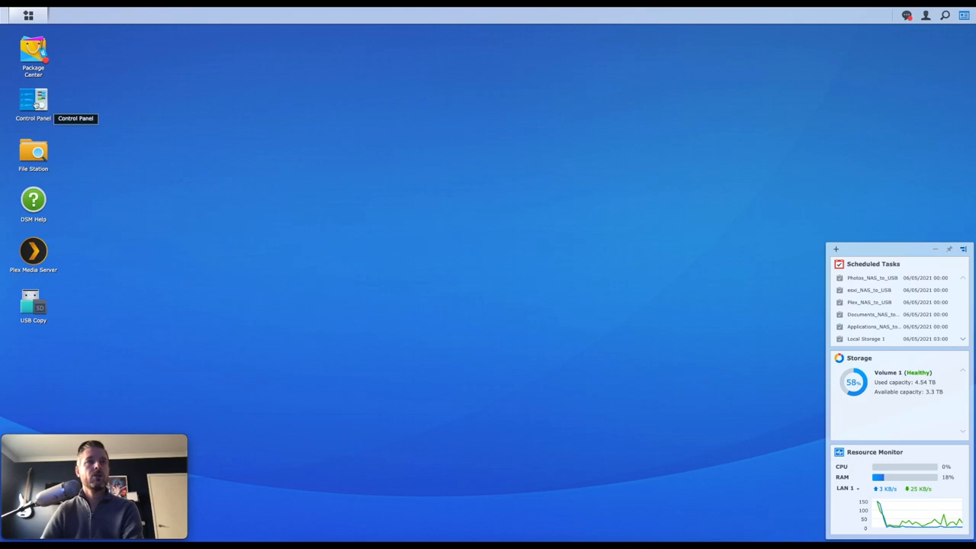
Launch Control Panel from the DSM desktop icon
double_click(34, 104)
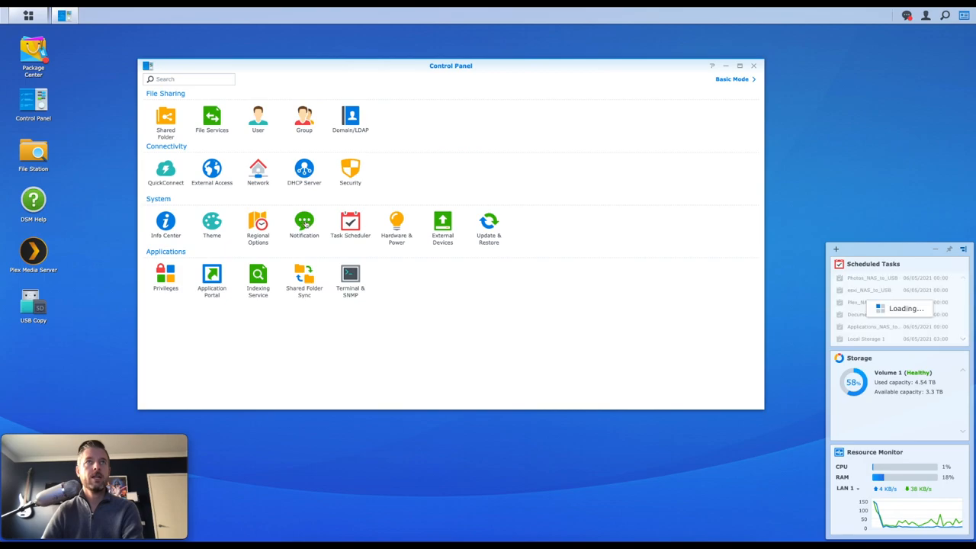
Go to Notification, glance at the SMS settings, and return to the Email settings
click(28, 15)
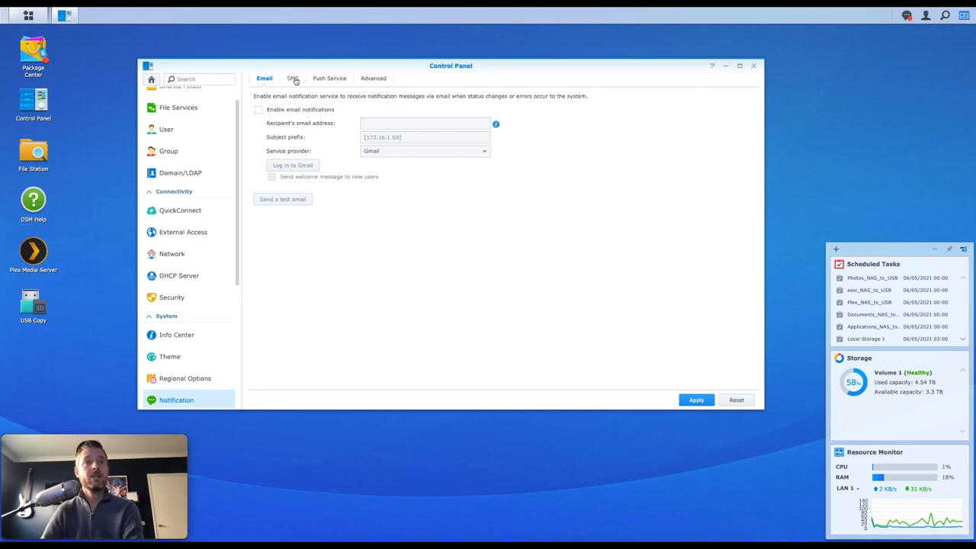
click(291, 78)
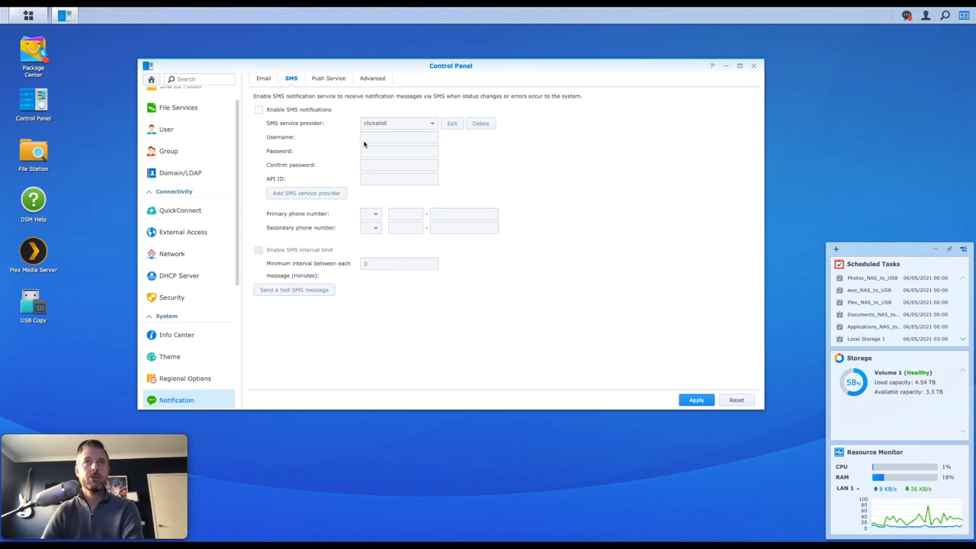
click(263, 77)
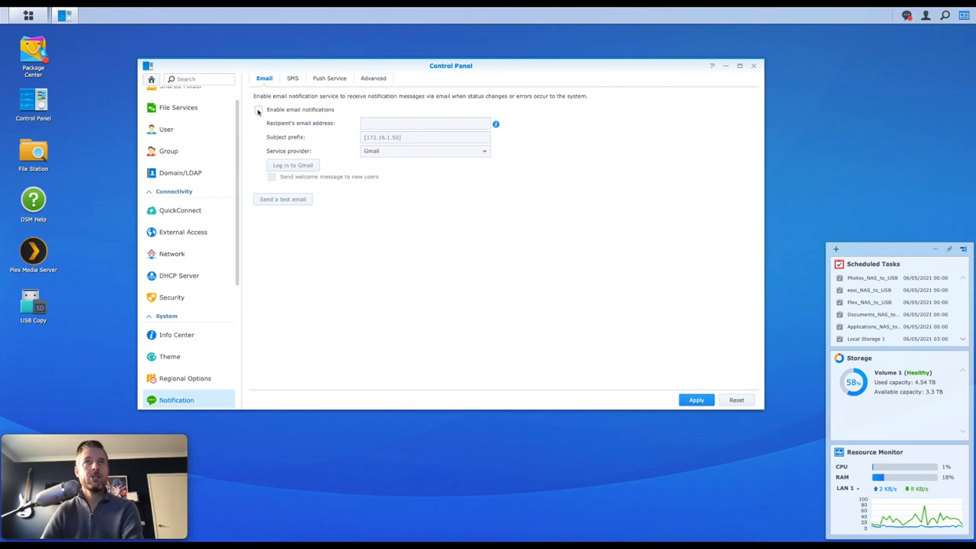
Enable email notifications with a Custom SMTP server on port 465
click(259, 110)
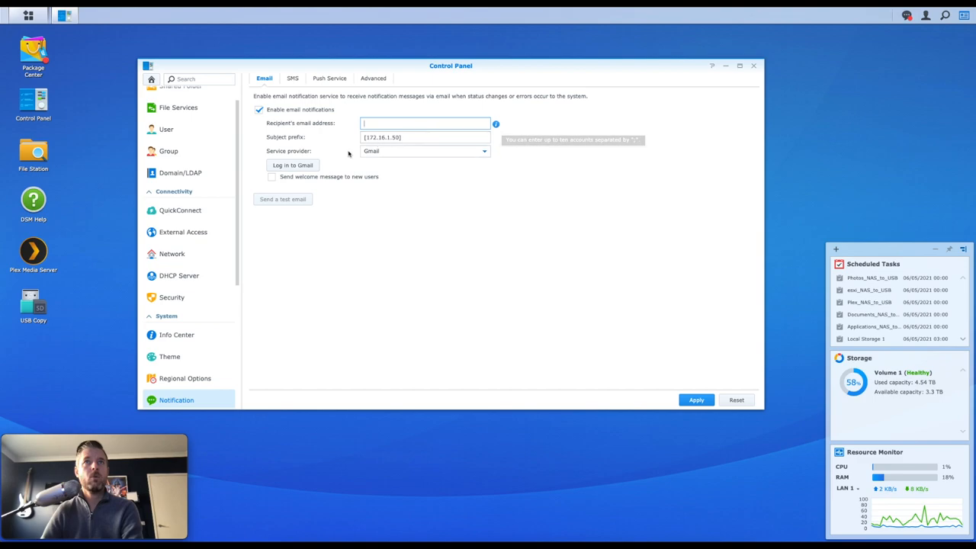
mouse_move(454, 157)
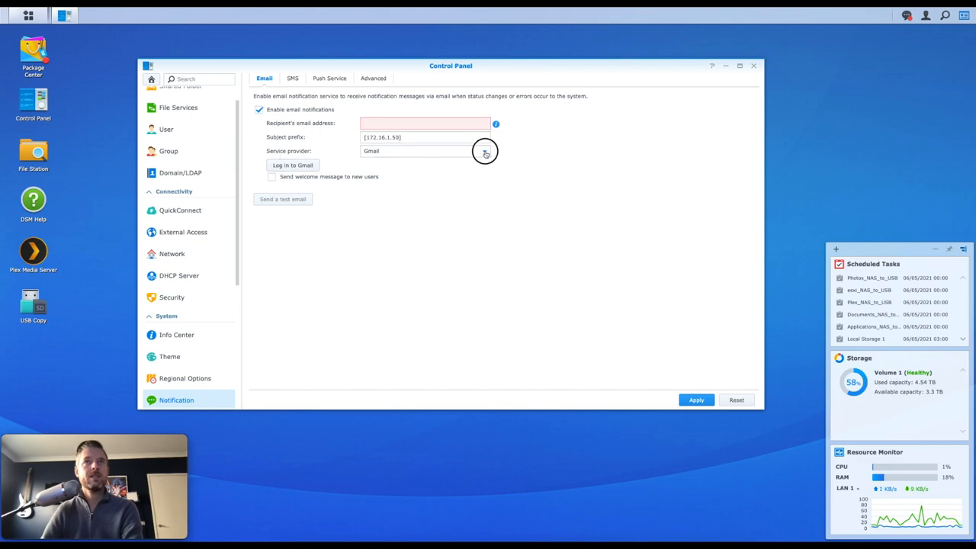
click(485, 151)
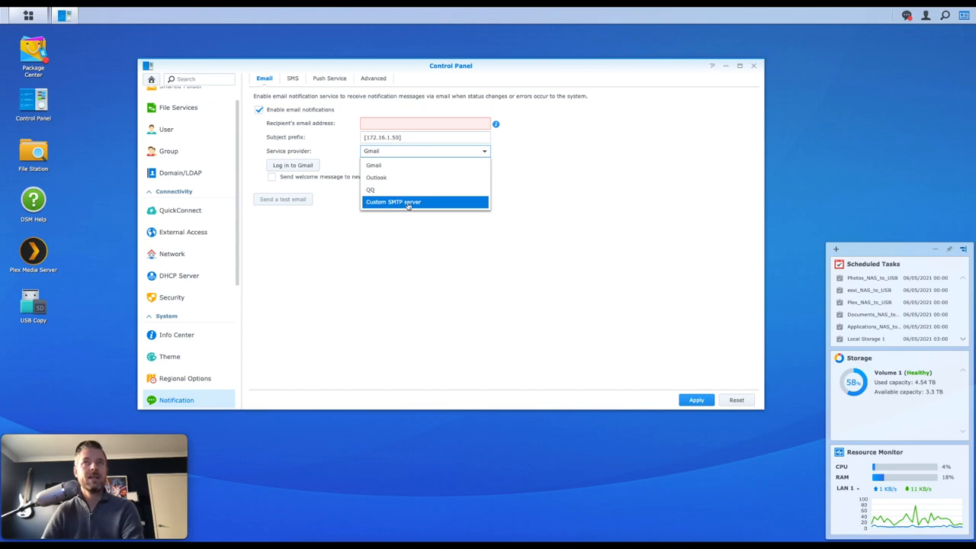
click(394, 201)
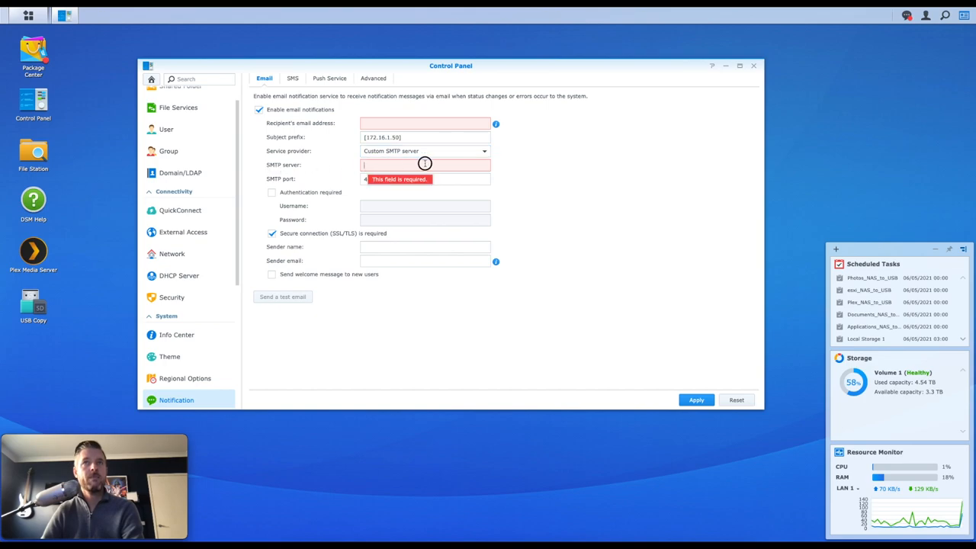
text(465)
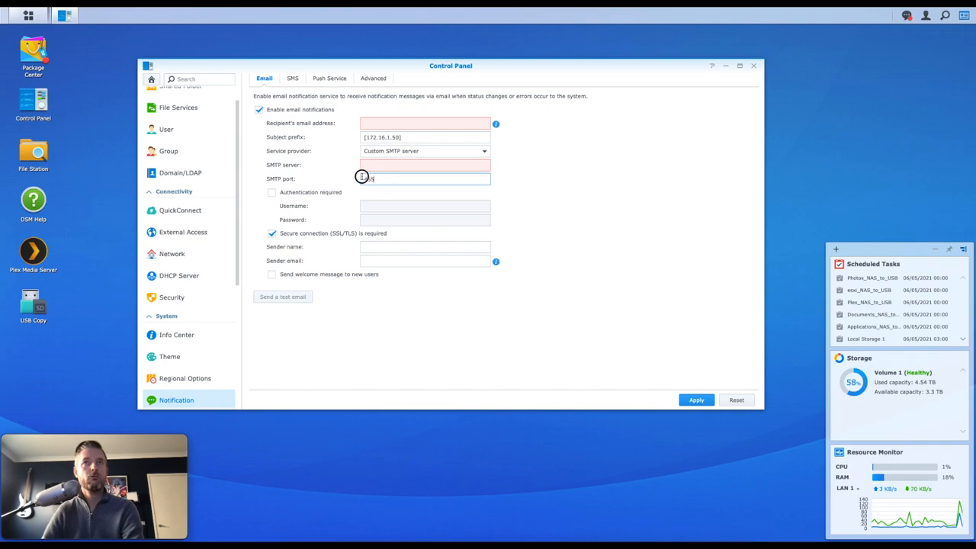
text(465)
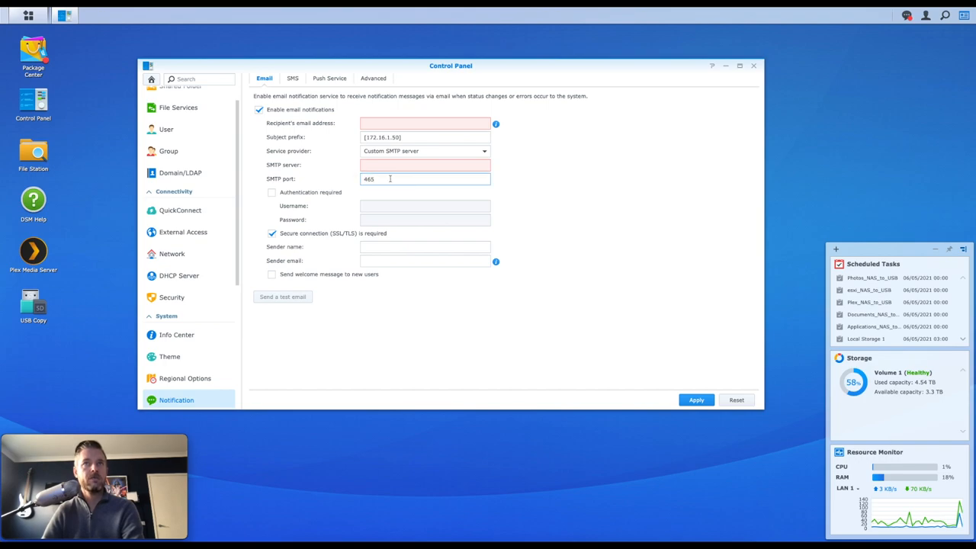
Toggle Authentication required on and back off, then revisit the service provider list
click(271, 192)
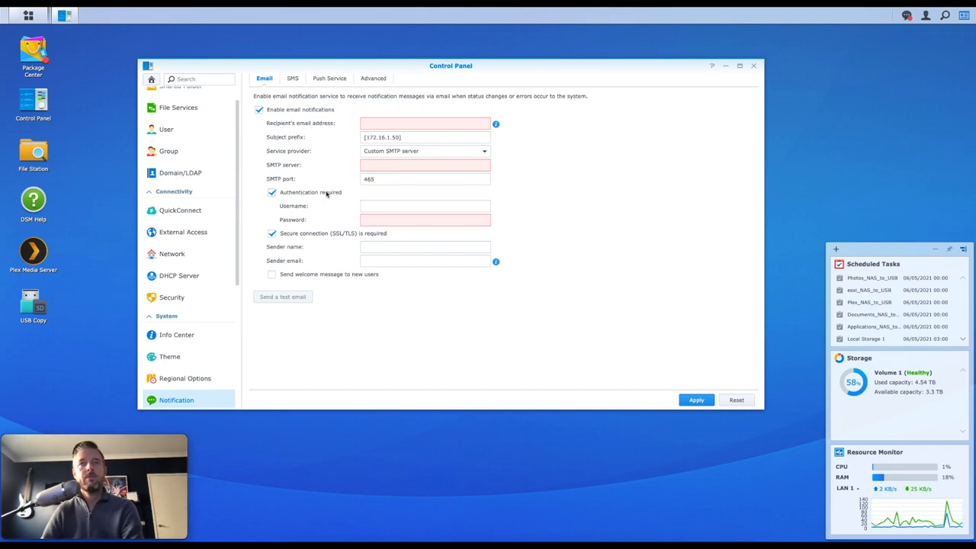
mouse_move(351, 244)
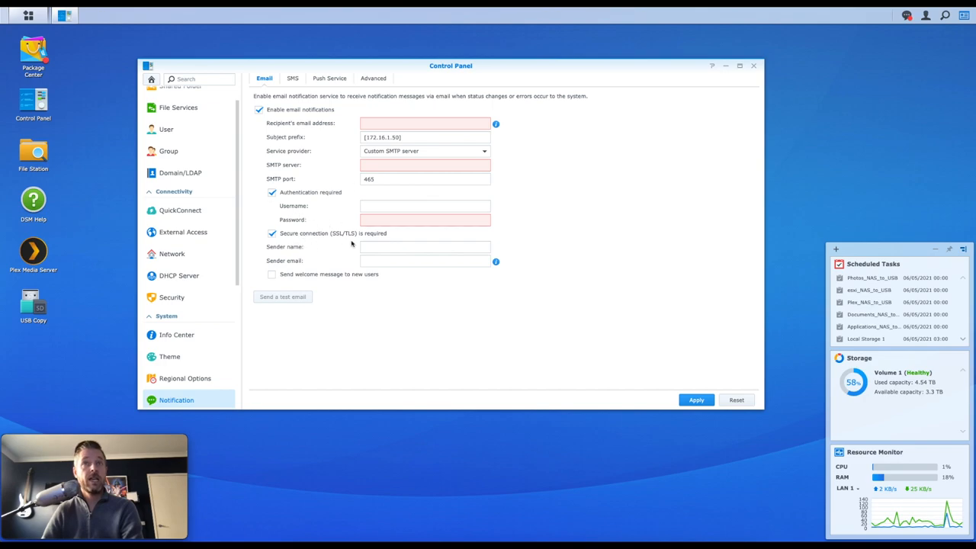
click(424, 247)
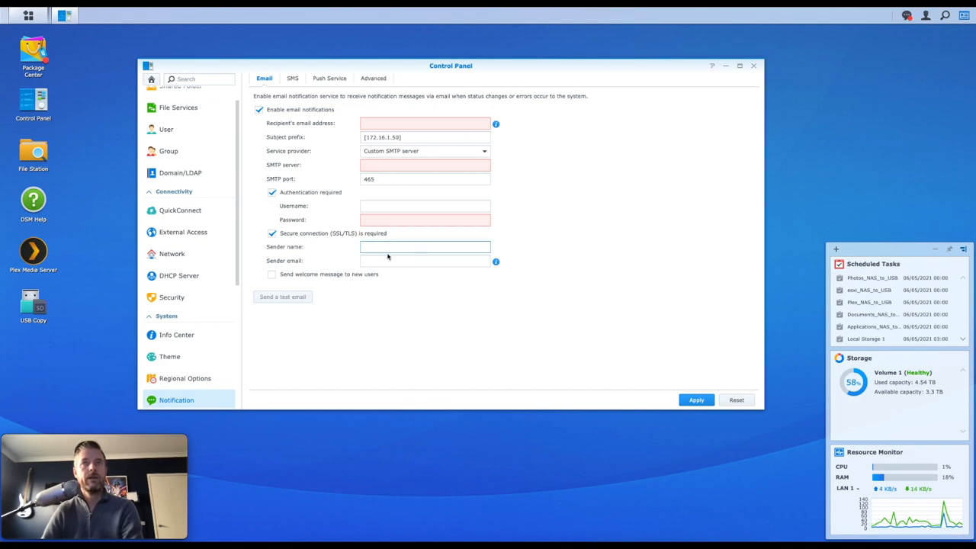
click(272, 193)
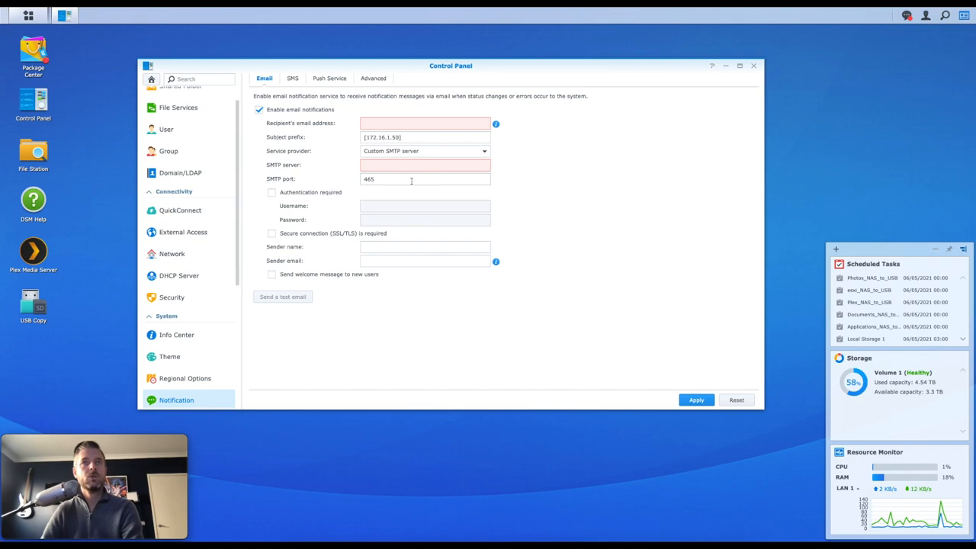
click(424, 151)
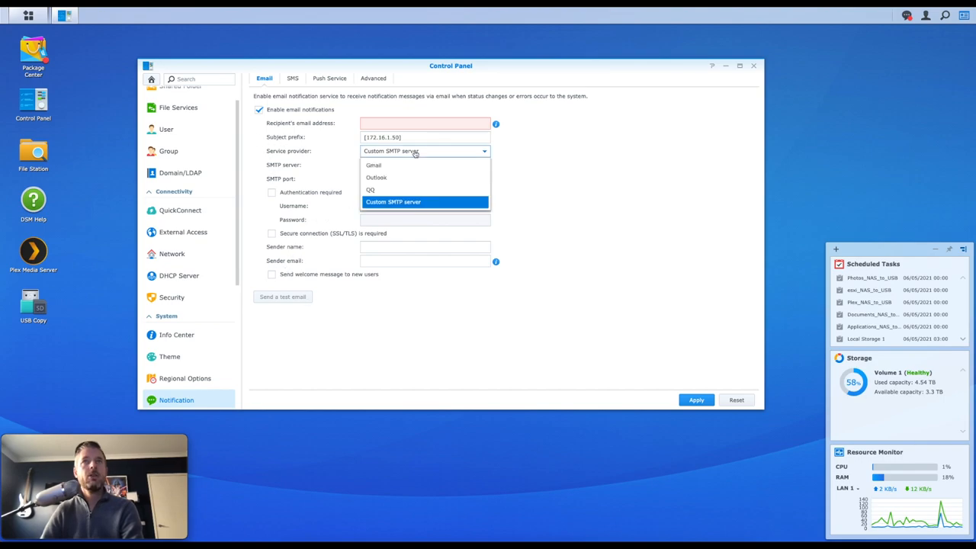
Switch the service provider to Gmail and begin entering the account name 'joh'
click(374, 165)
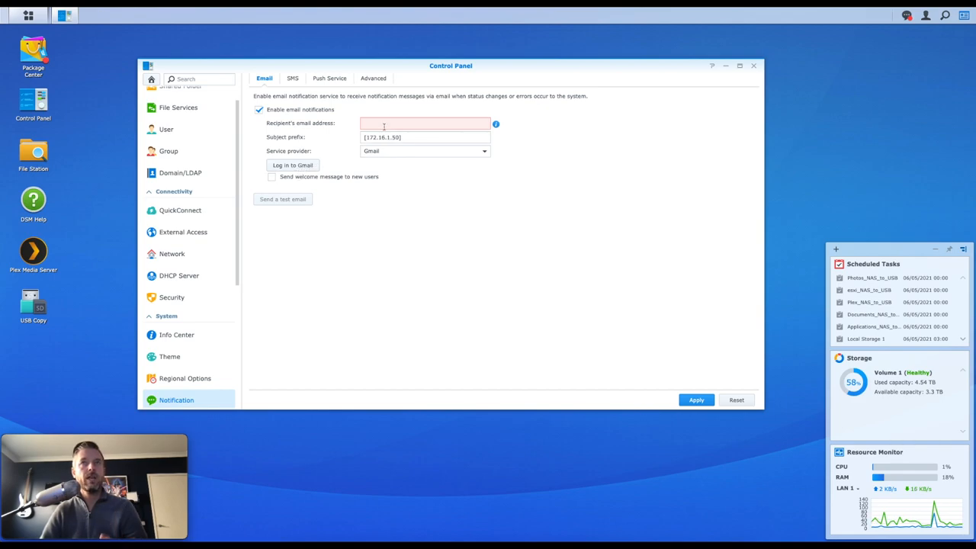
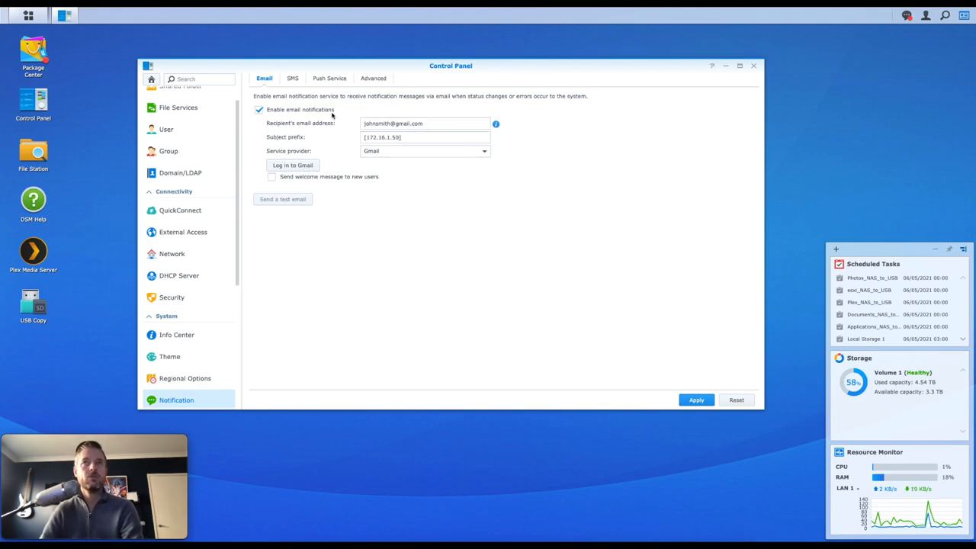
mouse_move(379, 160)
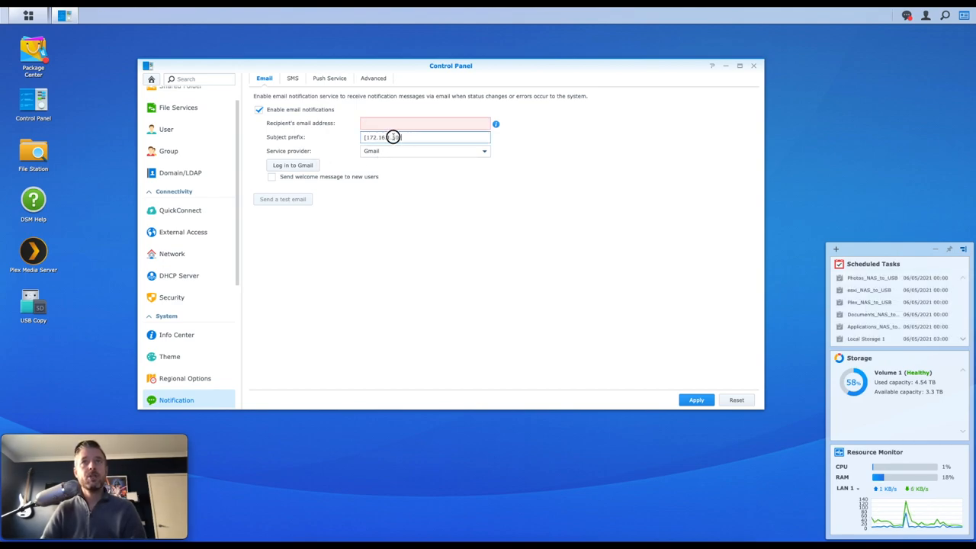
Replace the subject prefix with 'PrimaryNAS - Notification'
triple_click(424, 138)
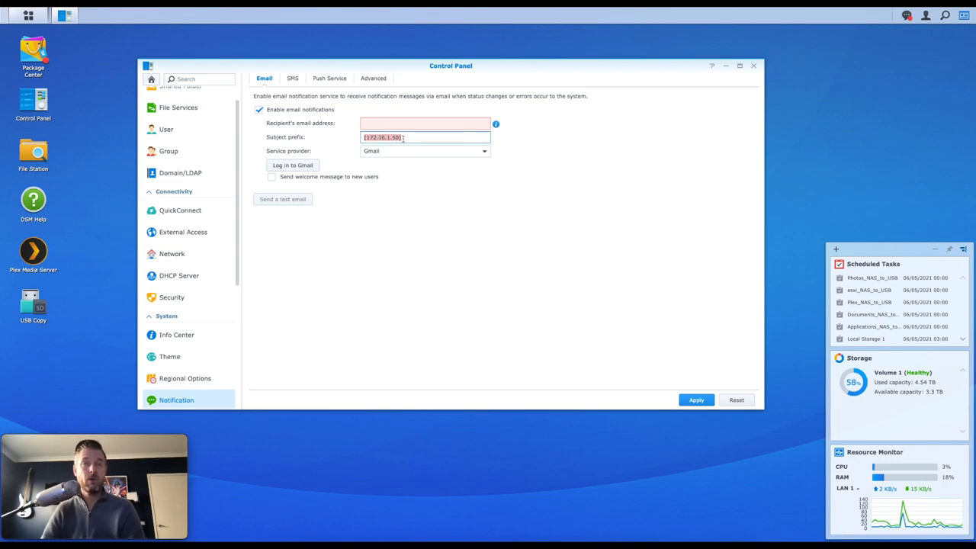
text(Primary)
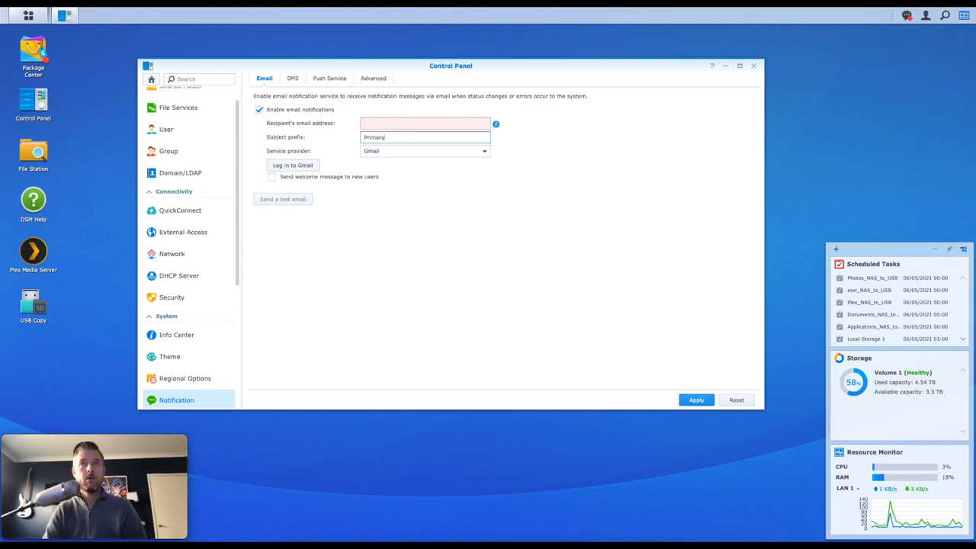
text(NAS - Notifi)
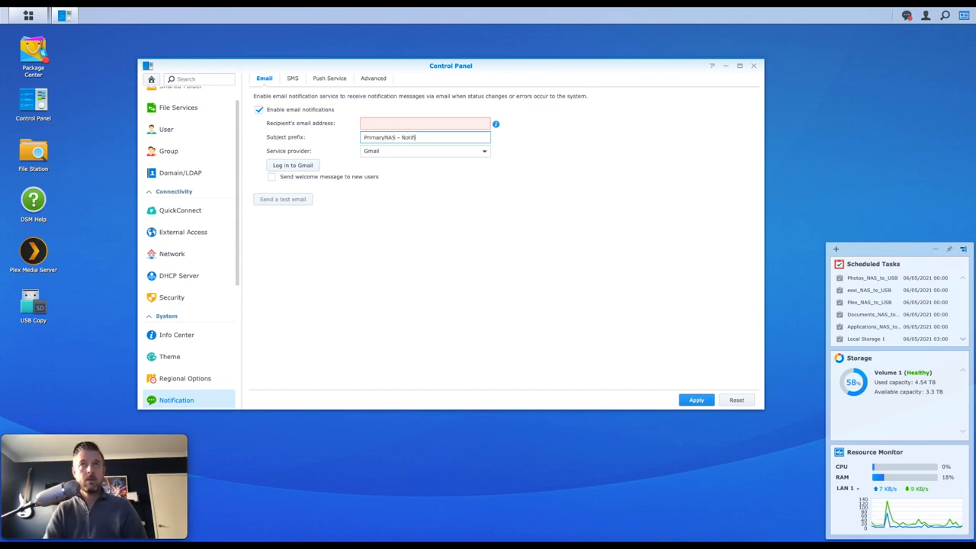
text(cation)
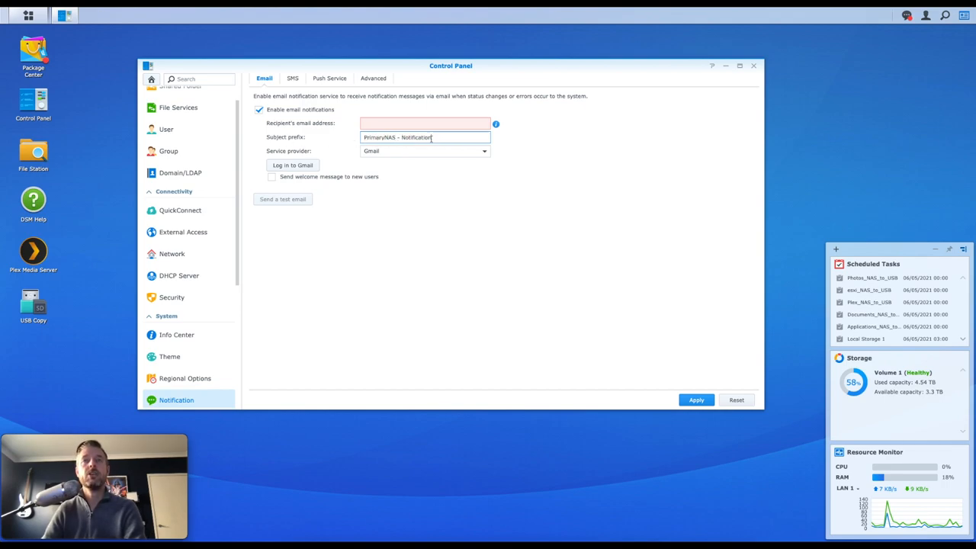
Log in to authorize the Synology notification mail service and agree to the redirect
click(293, 165)
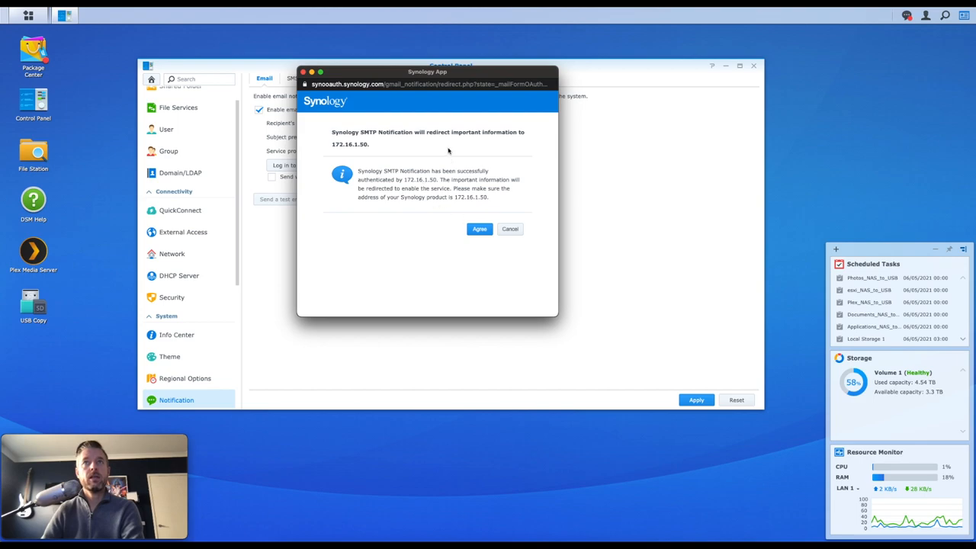
mouse_move(377, 150)
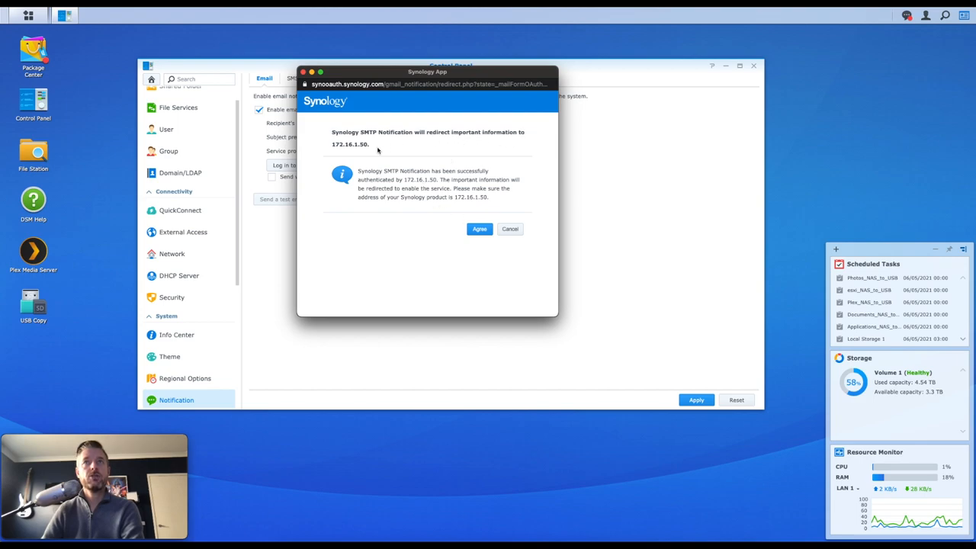
click(479, 229)
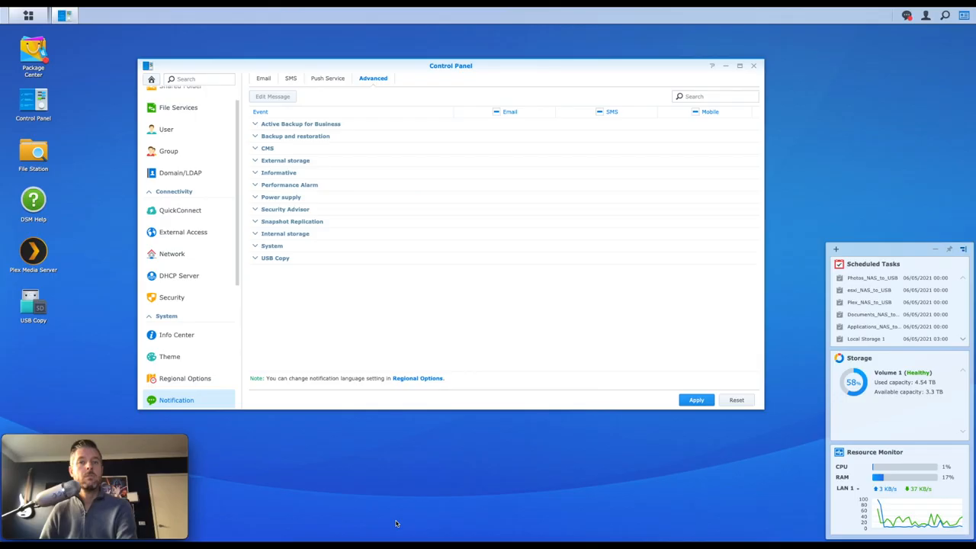
mouse_move(491, 458)
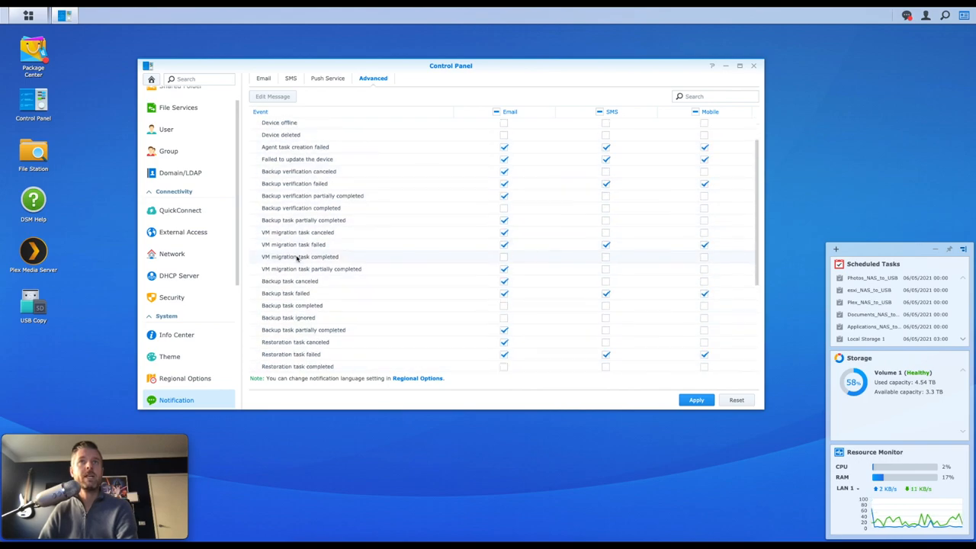
Expand the event list and toggle the email alert for Backup verification cancelled
scroll(up, 3)
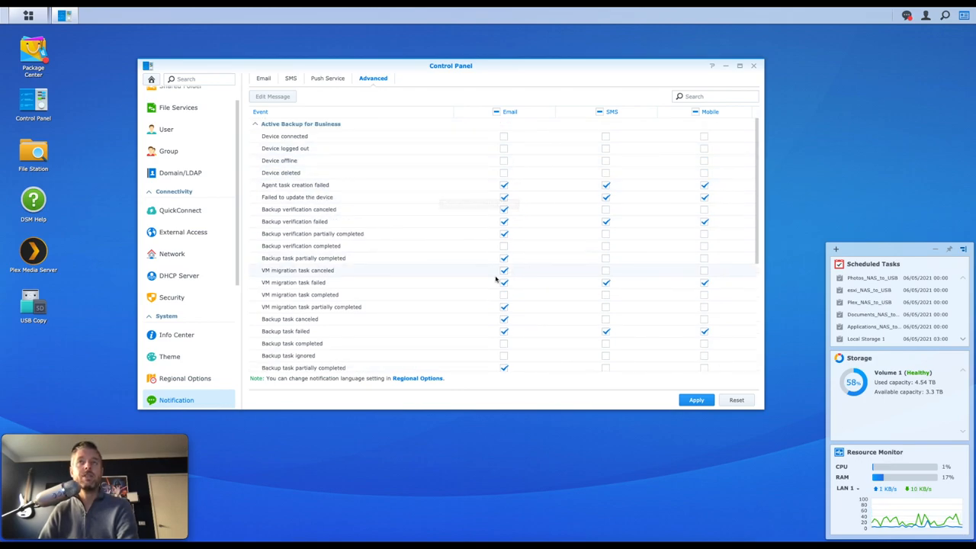
scroll(down, 3)
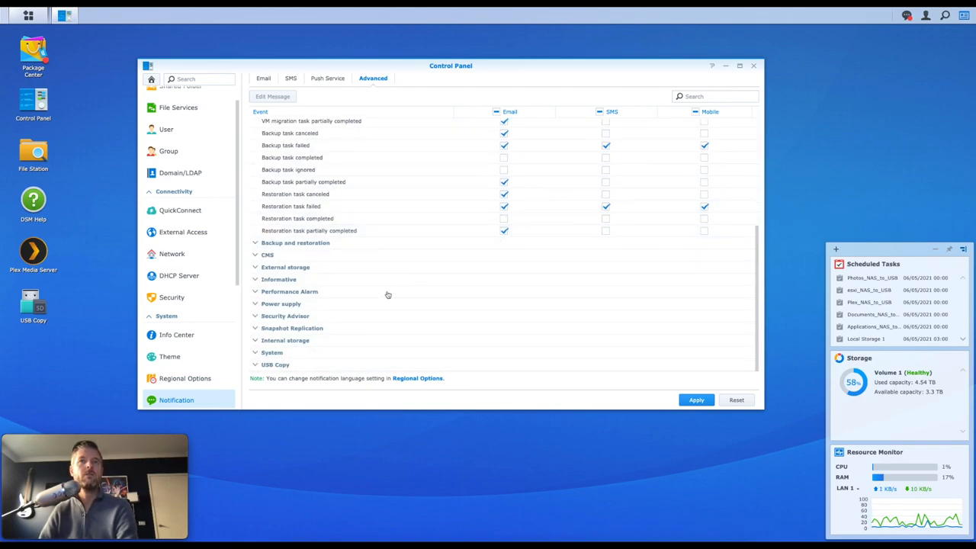
click(256, 340)
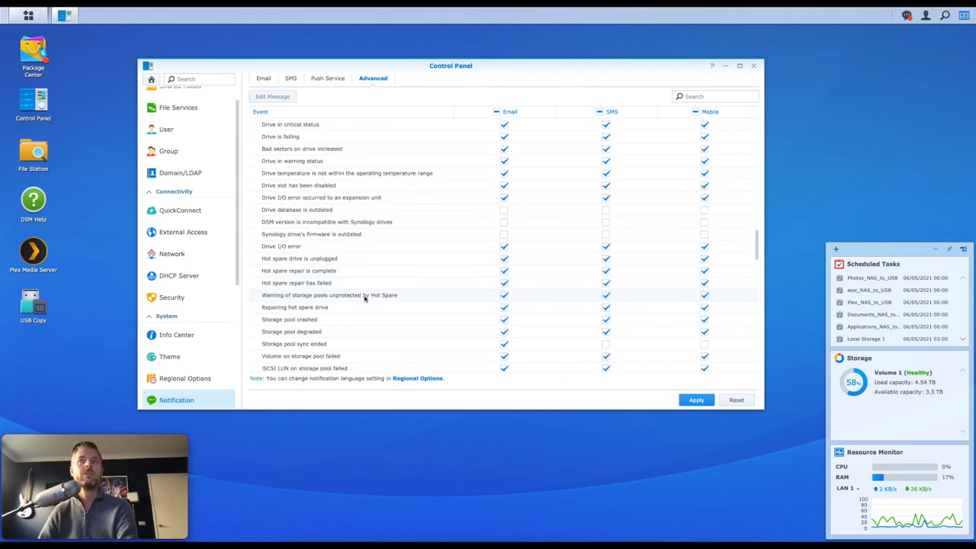
scroll(up, 3)
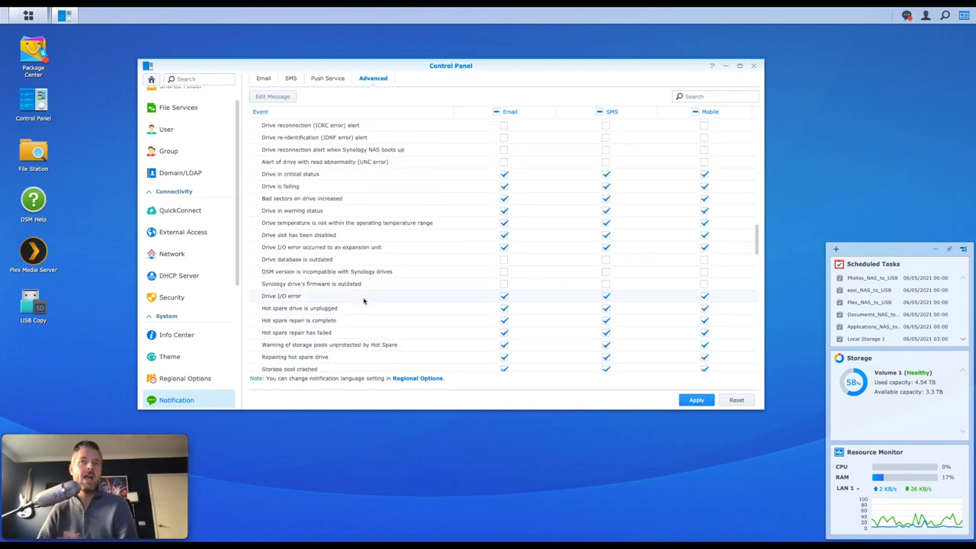
scroll(down, 3)
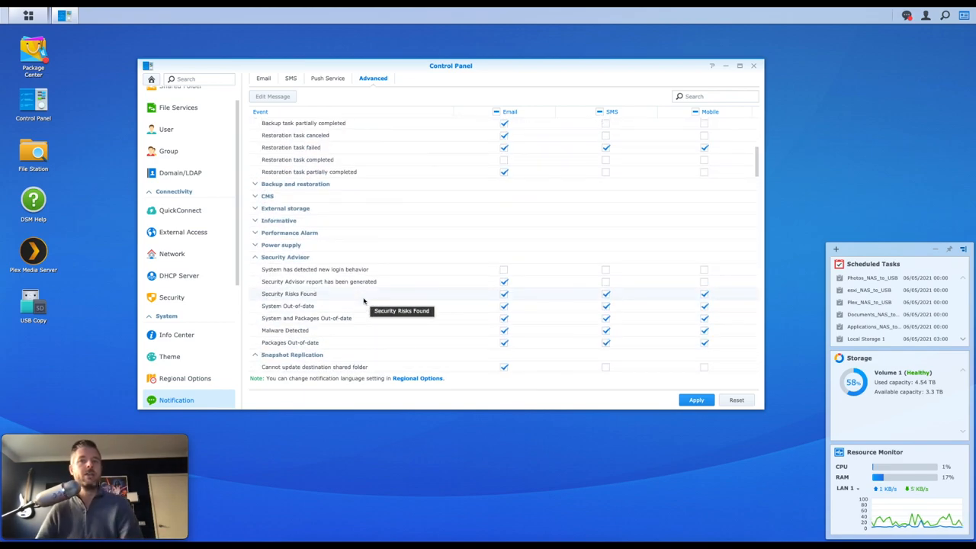
scroll(up, 3)
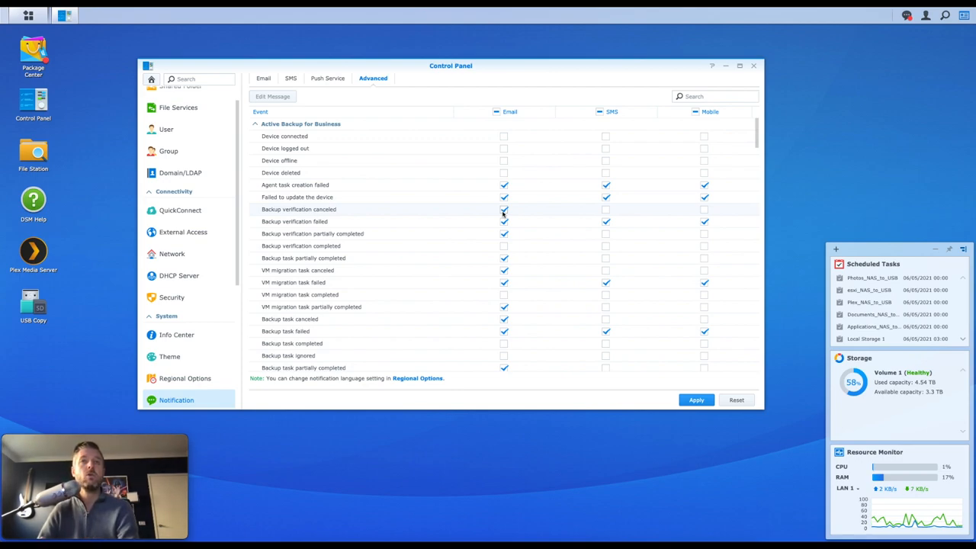
click(504, 210)
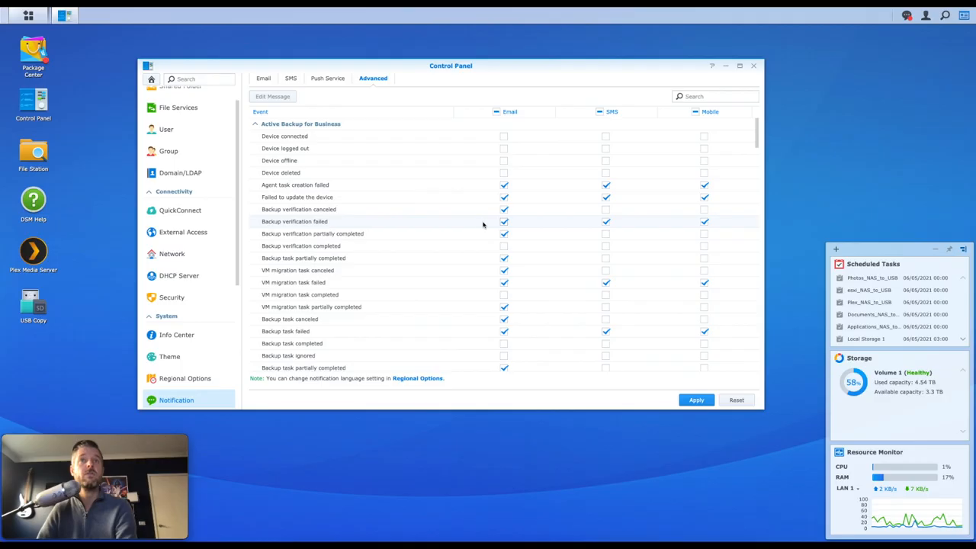